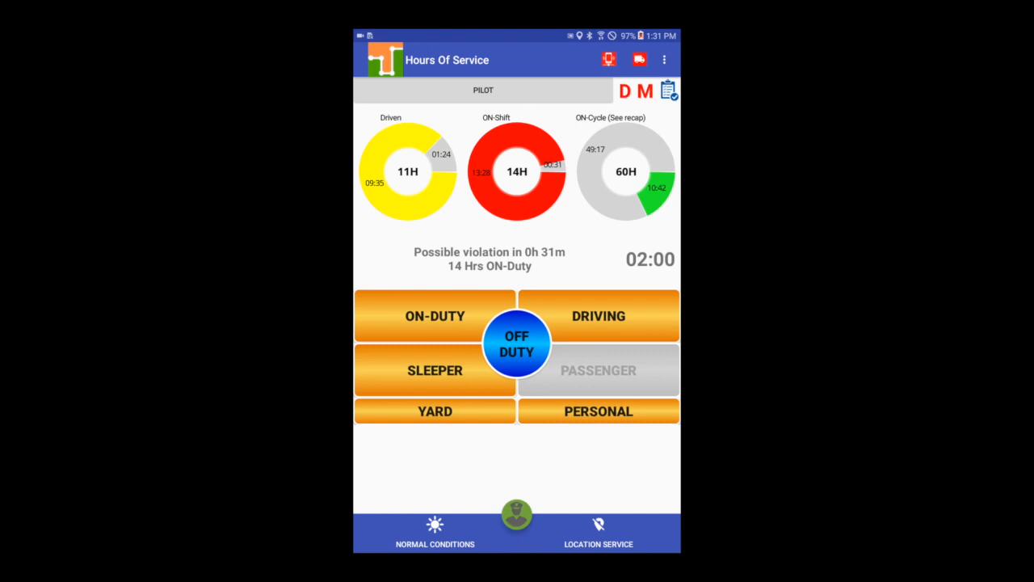
Step: Open the driver's Logbook from the Hours Of Service overflow menu
left_click(665, 59)
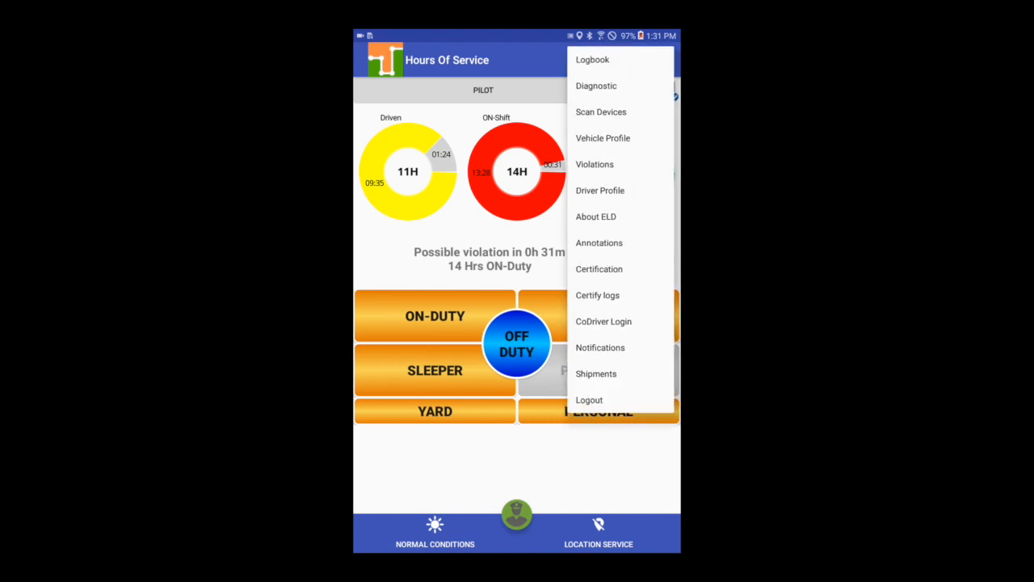
left_click(594, 58)
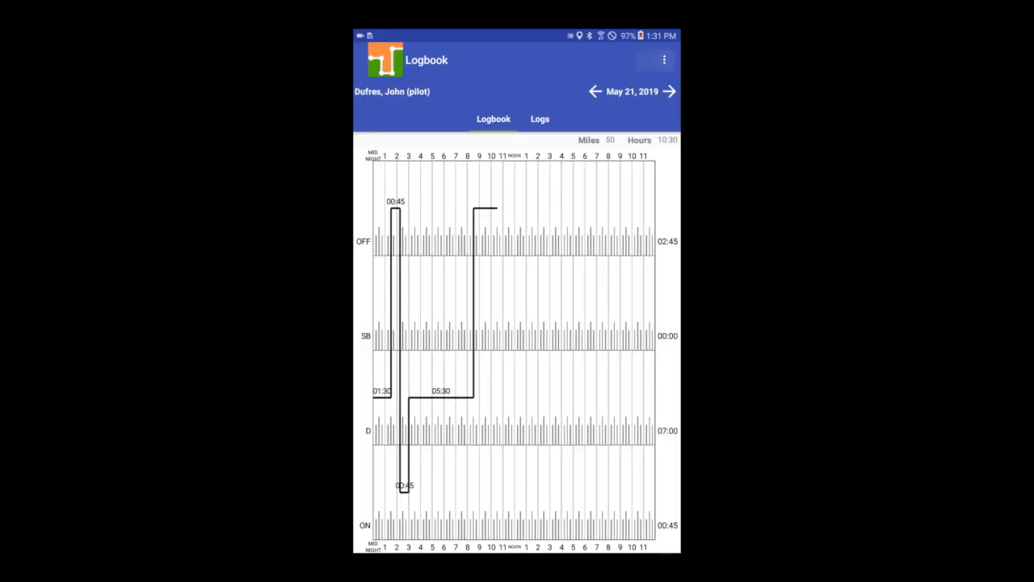
Step: Enter DOT Inspection mode from the Logbook's overflow menu
left_click(664, 58)
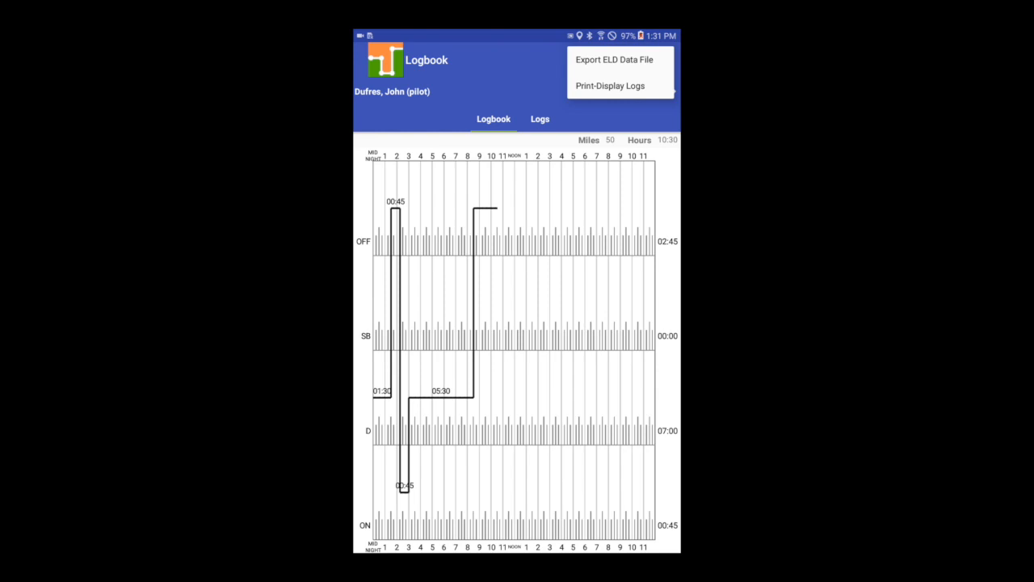
left_click(665, 59)
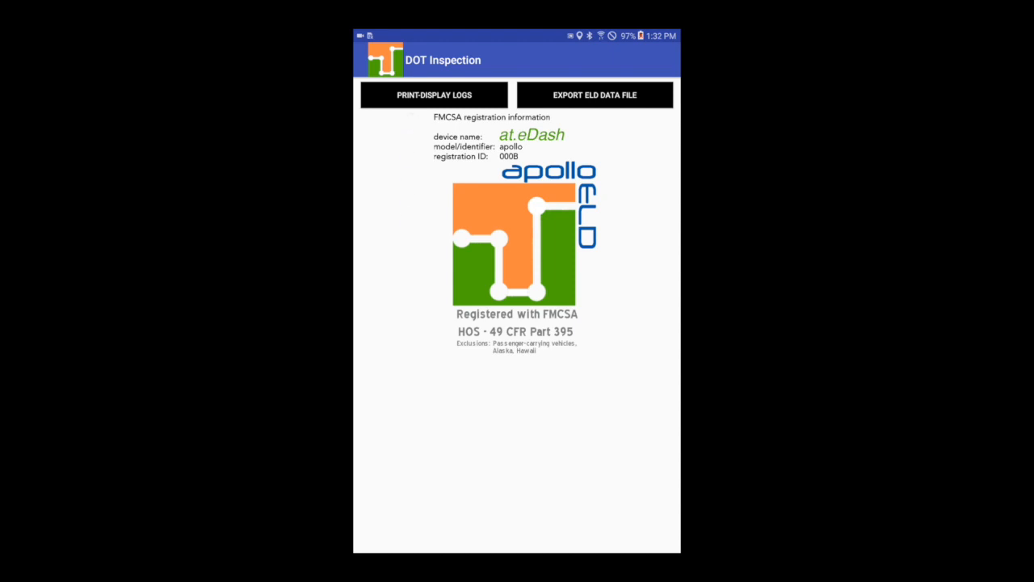
Step: Start the Export ELD Data File form from the DOT Inspection screen
left_click(433, 94)
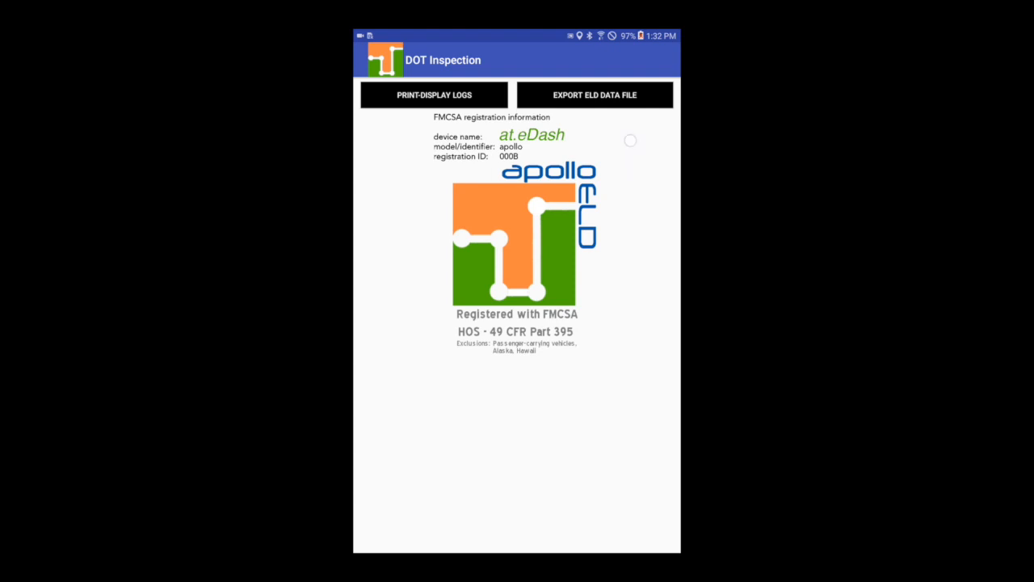
left_click(594, 94)
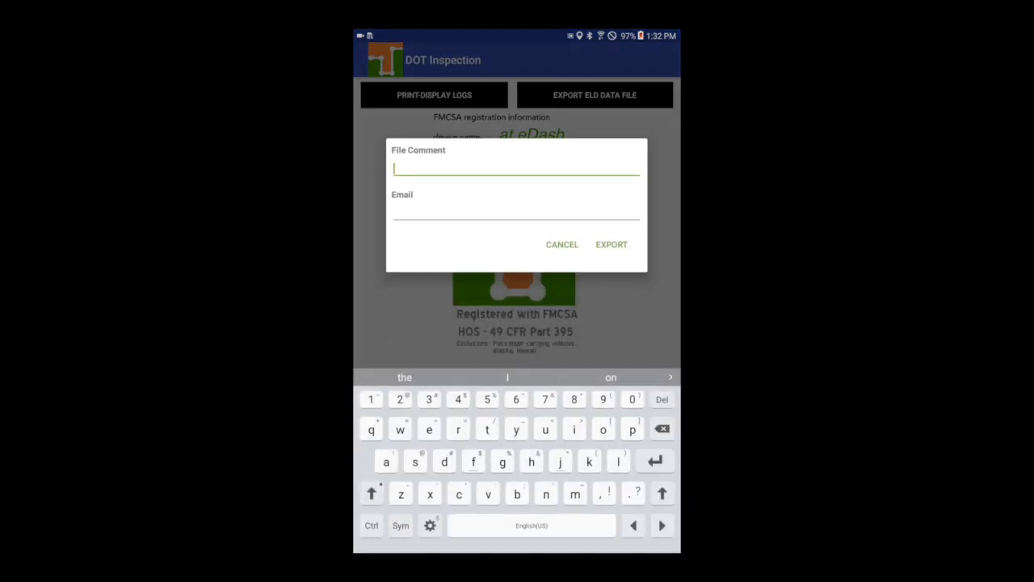
Step: Enter 'ABC trucking' as the export's file comment
left_click(372, 494)
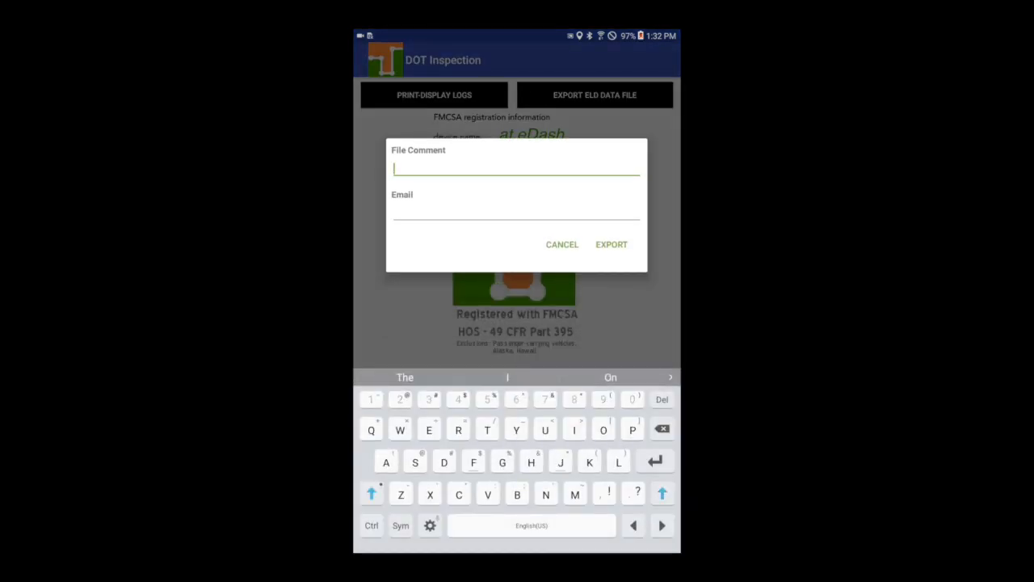
type("A")
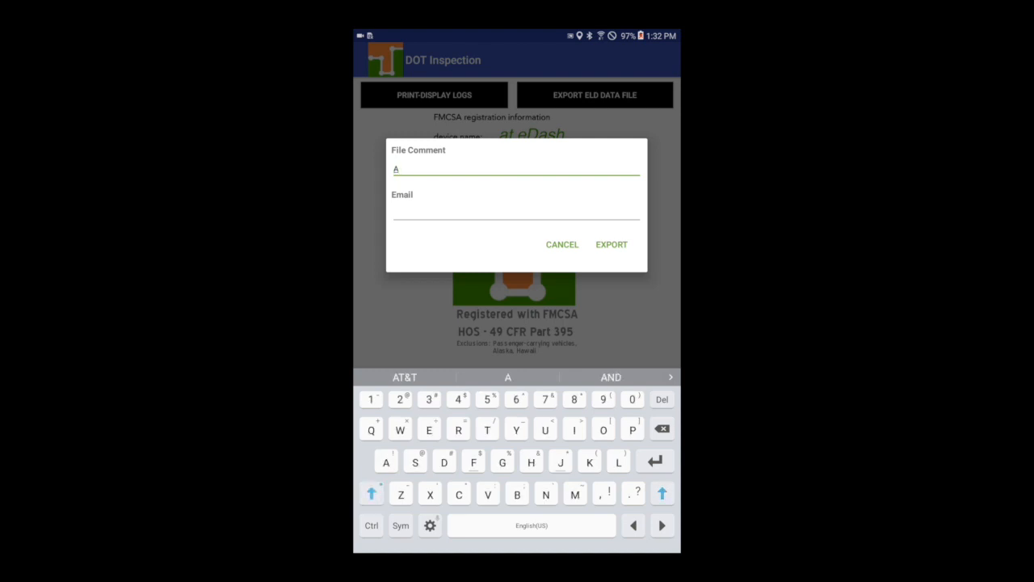
type("BC trucking")
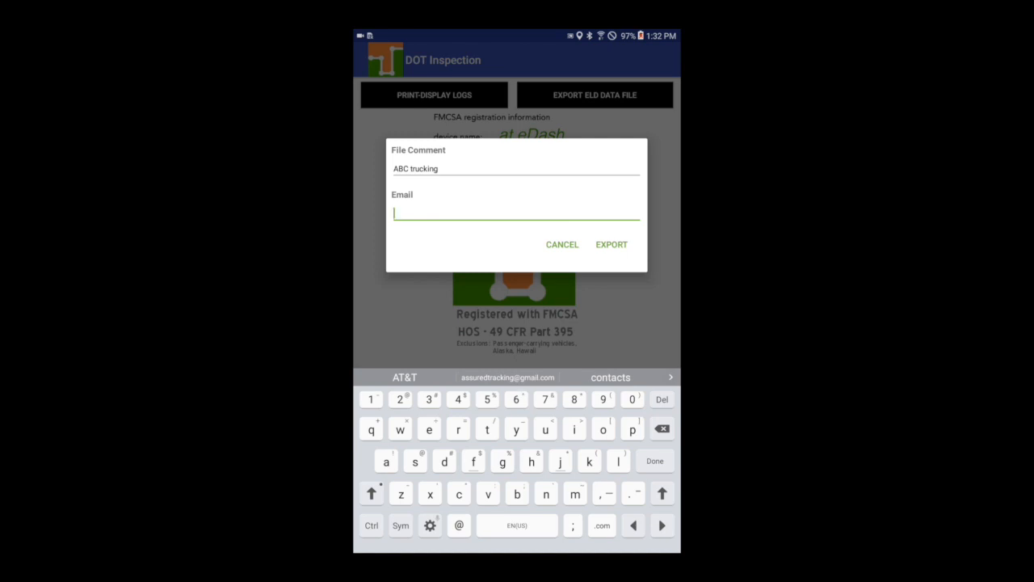
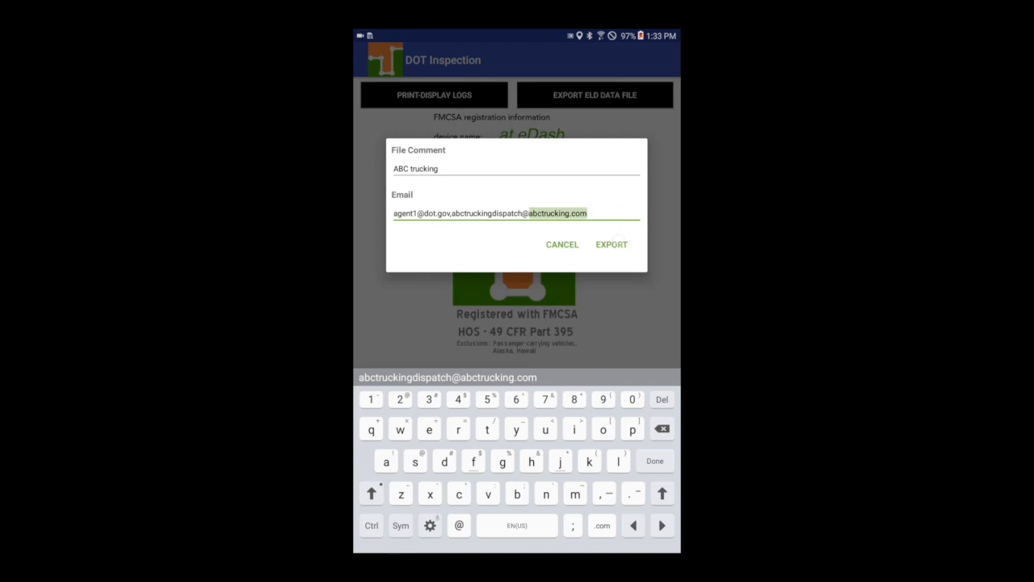
Step: Enter the recipient email addresses (agent dot .go..., dispatch/abctrucking) and submit the export
left_click(611, 244)
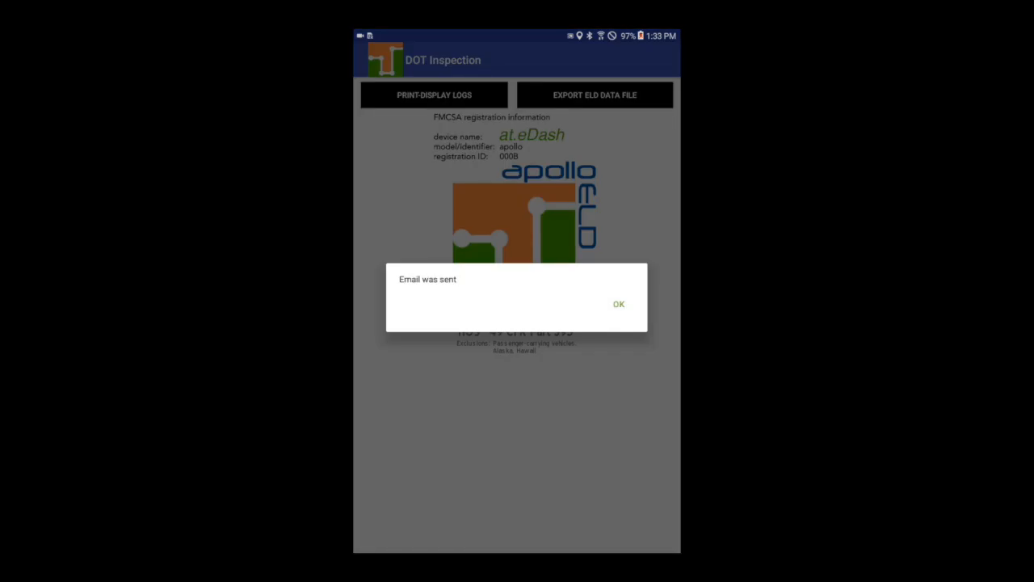
Step: Dismiss the 'Email was sent' confirmation, returning to DOT Inspection
left_click(617, 304)
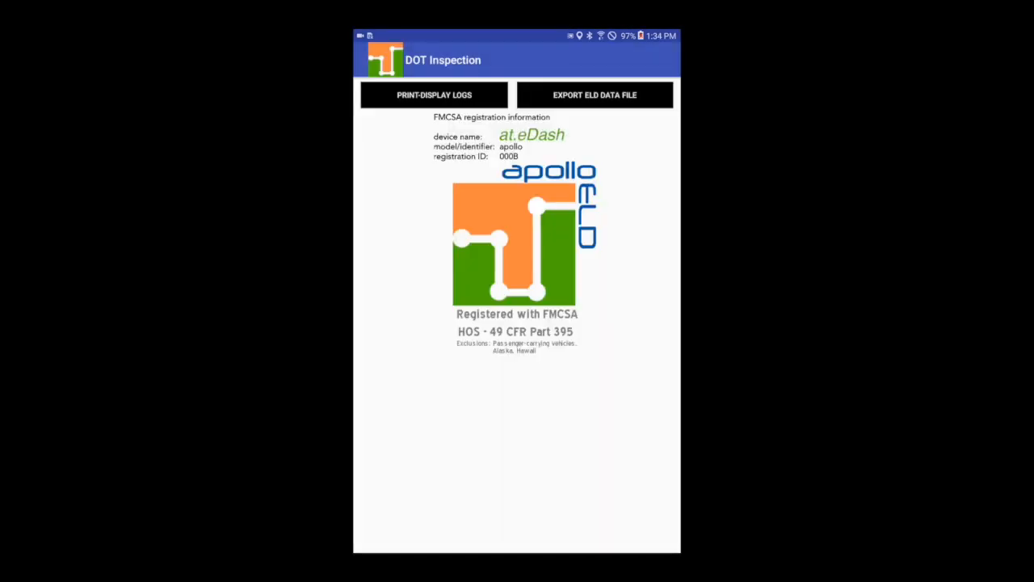